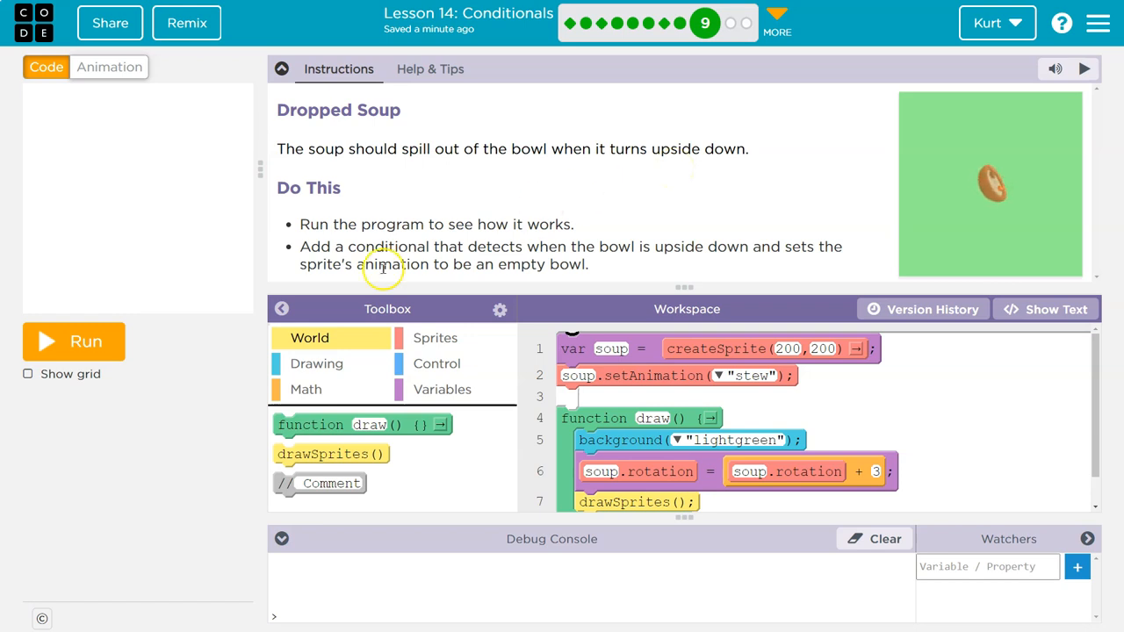
Preview the soup spinning, then review the stew and empty bowl animations in the Animation tab.
left_click(73, 340)
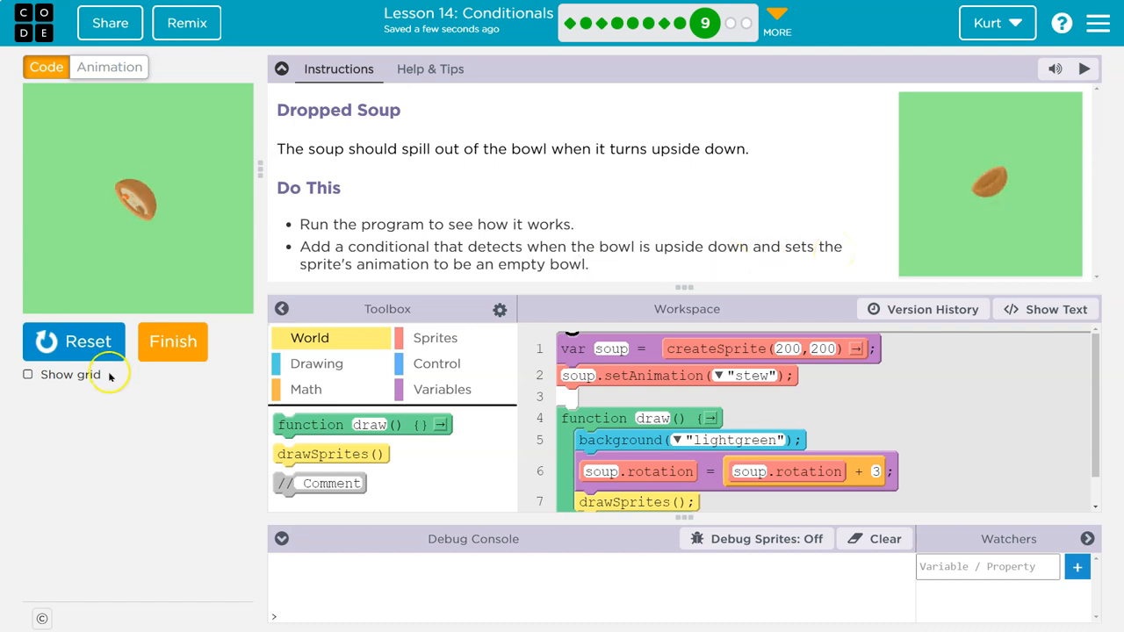
left_click(74, 341)
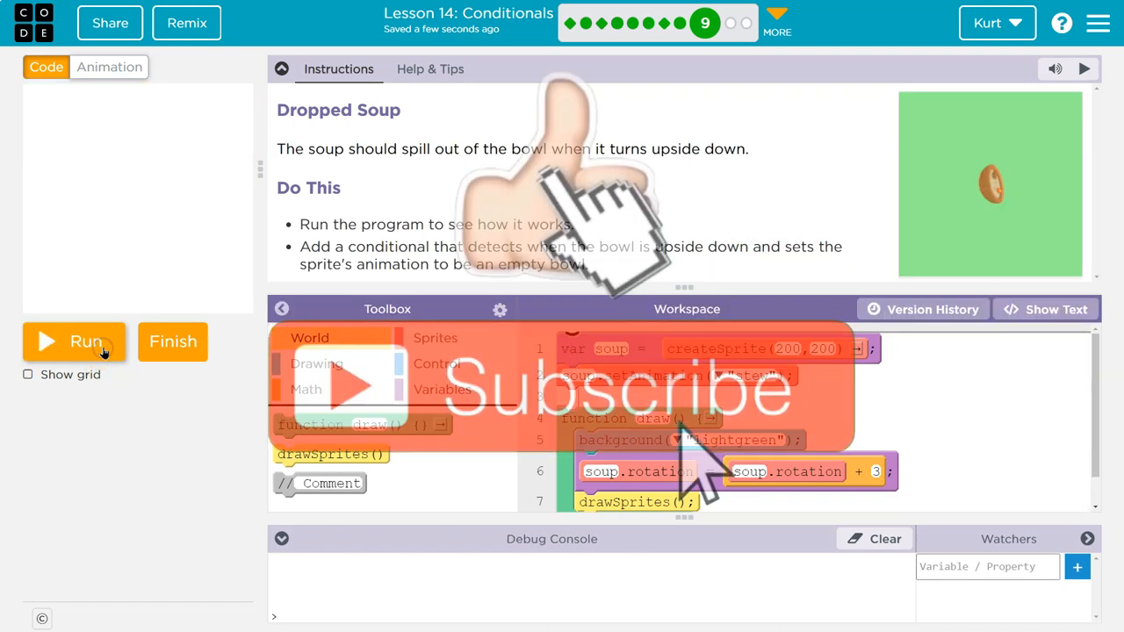
left_click(109, 66)
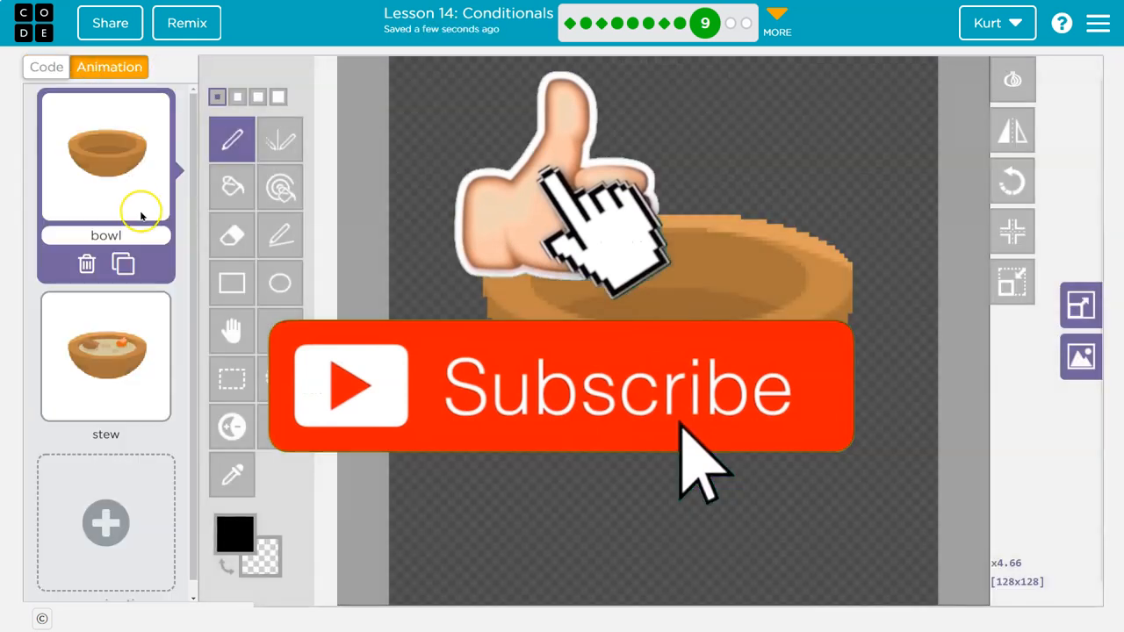
left_click(105, 354)
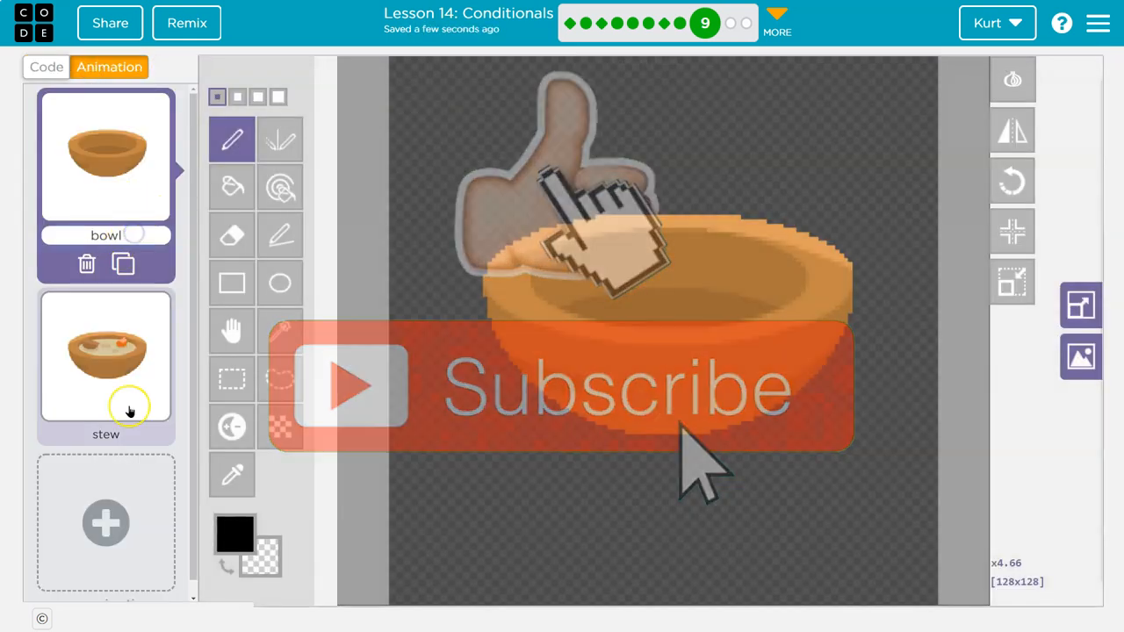
left_click(105, 156)
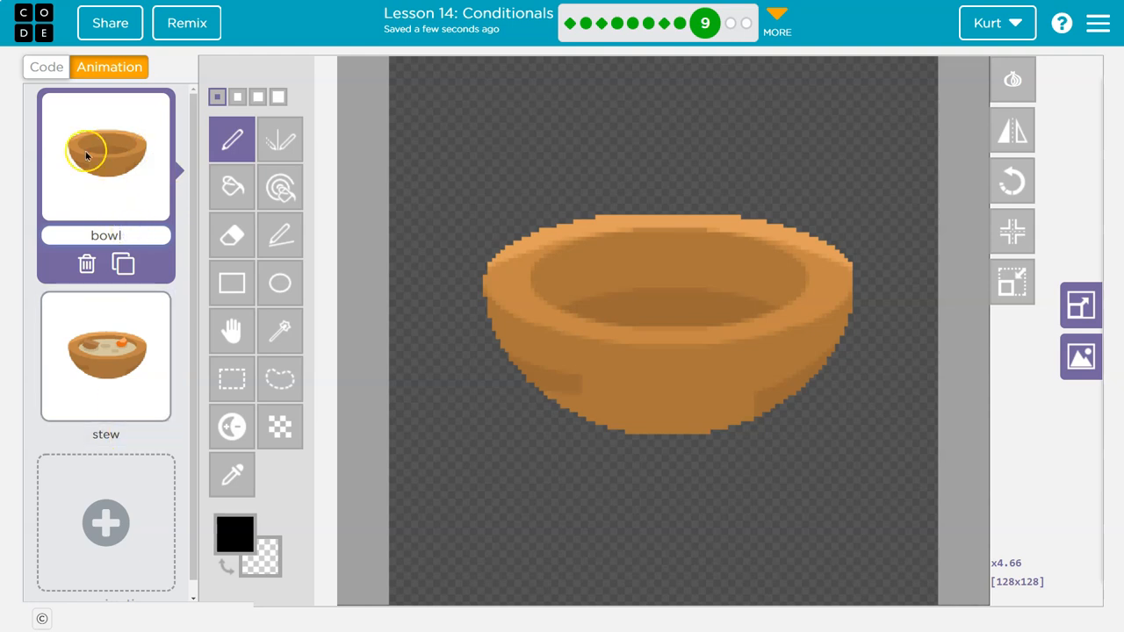
left_click(46, 67)
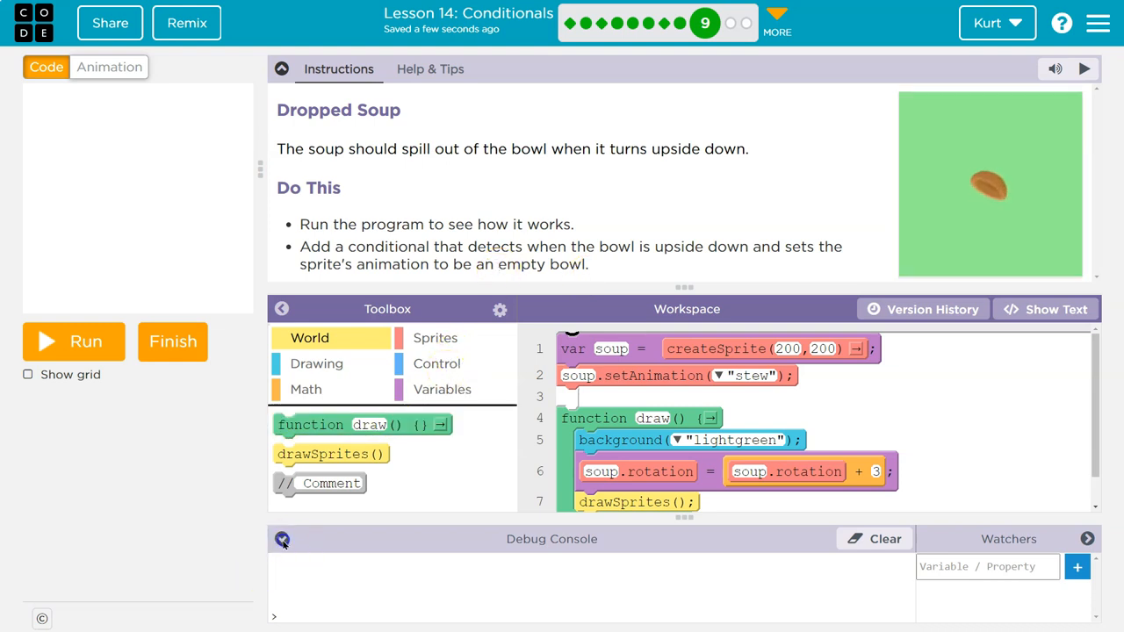
Add an empty if block in draw, watch soup.rotation, and run repeatedly to check the rotation value.
left_click(436, 363)
type("soup.")
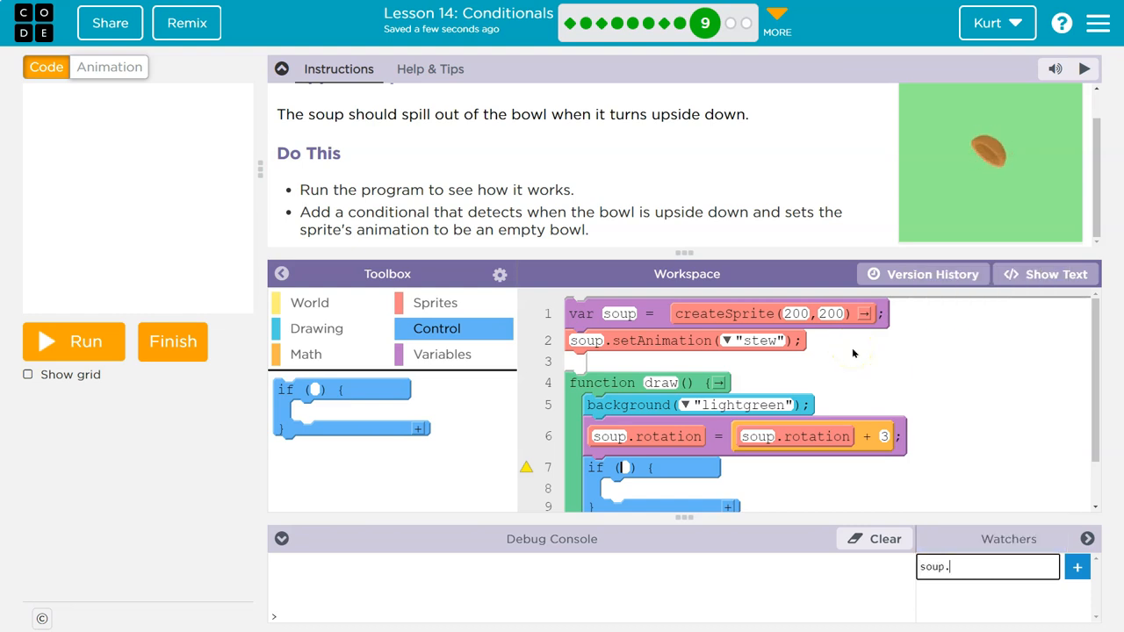
type("rotation")
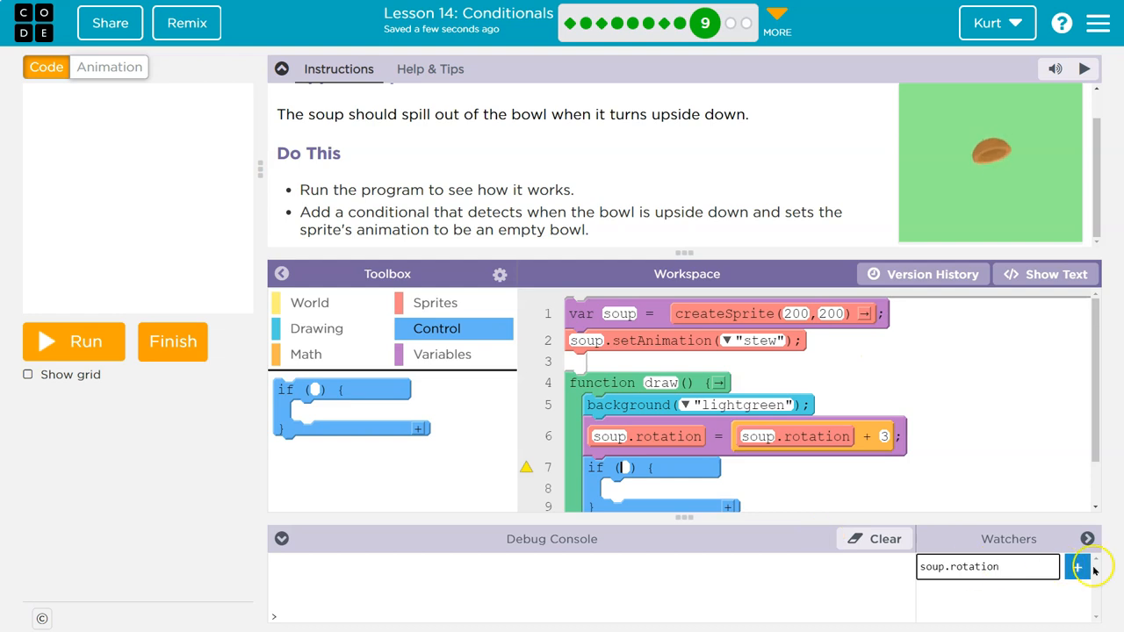
left_click(74, 341)
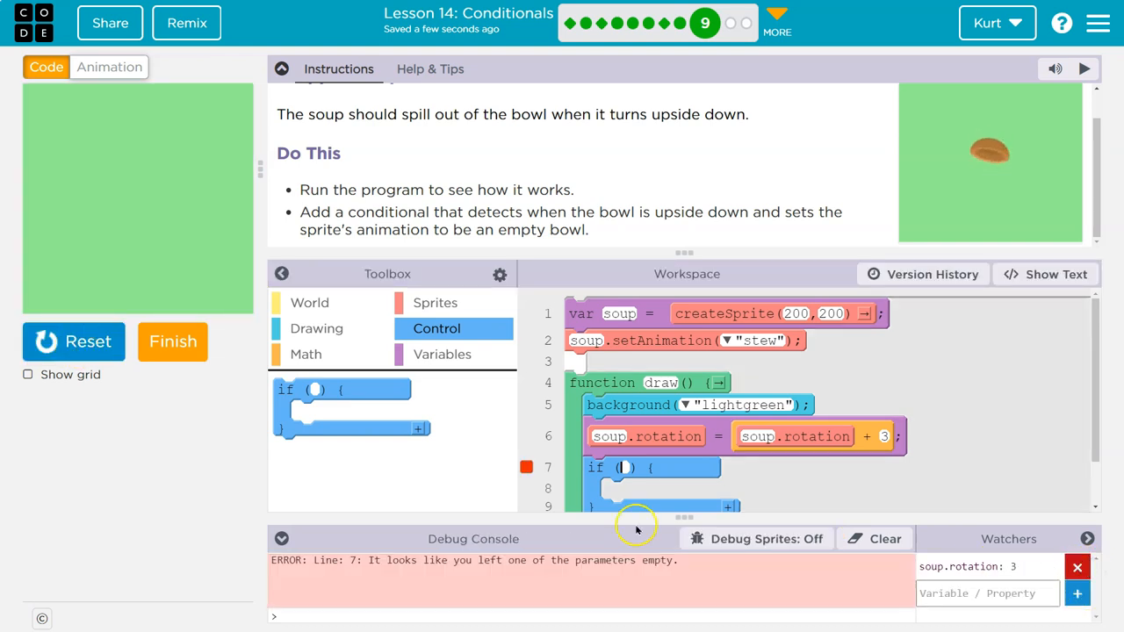
left_click(74, 340)
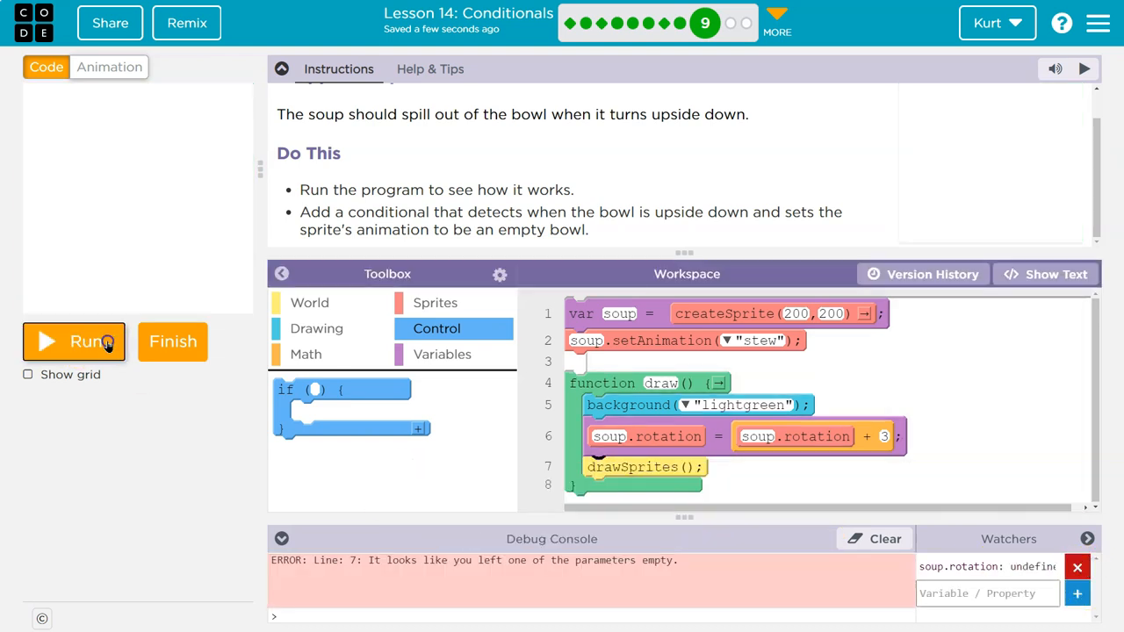
left_click(74, 340)
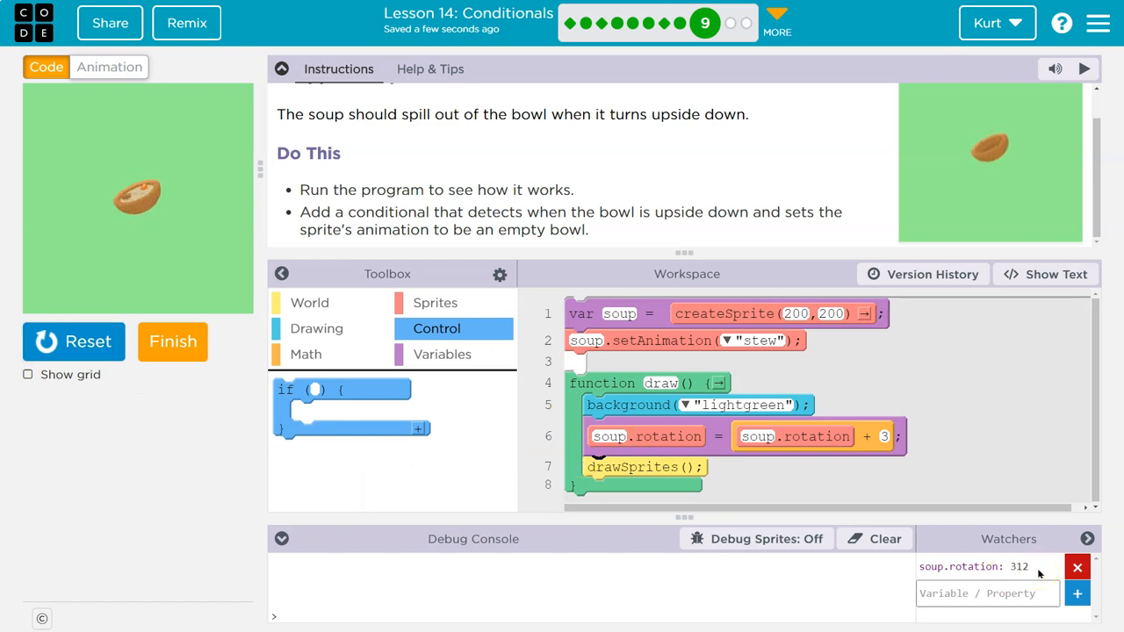
left_click(74, 340)
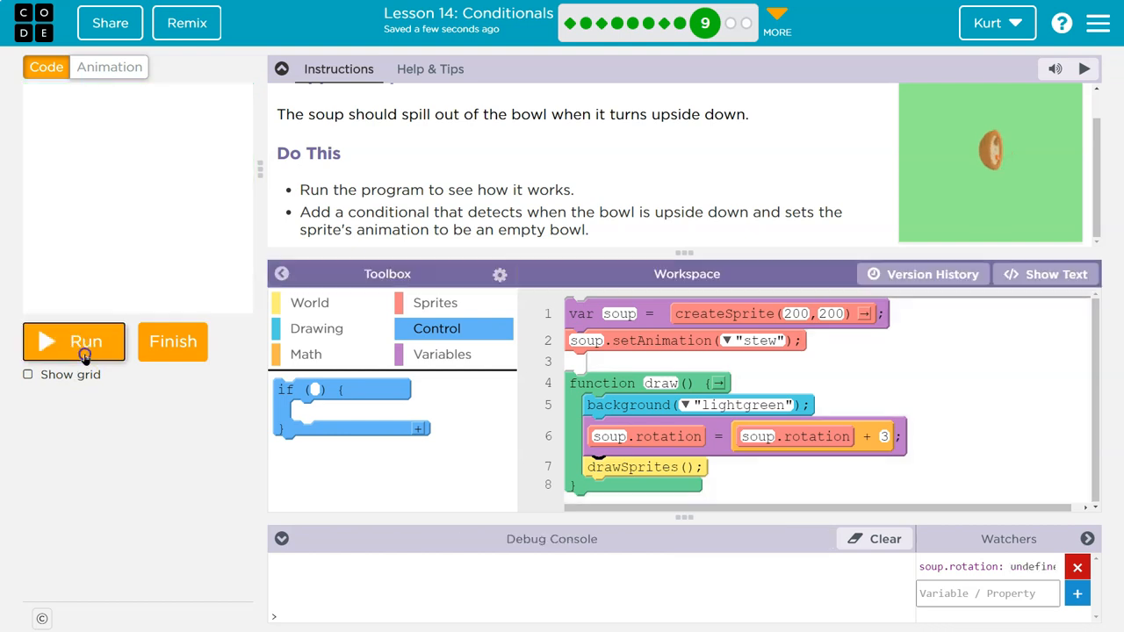
left_click(74, 341)
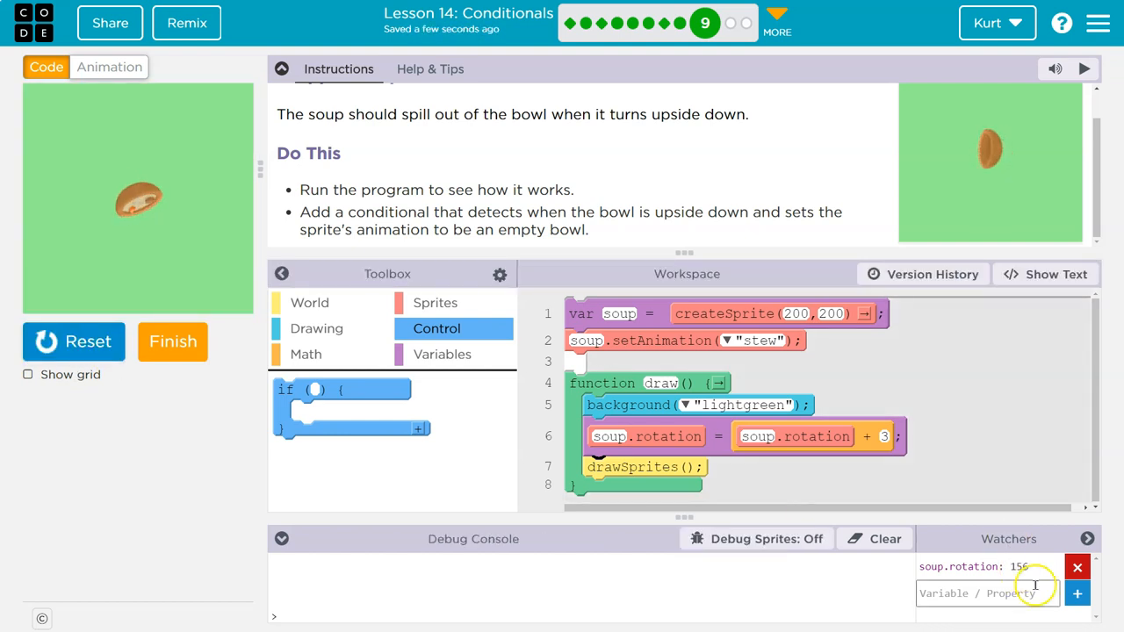
left_click(73, 341)
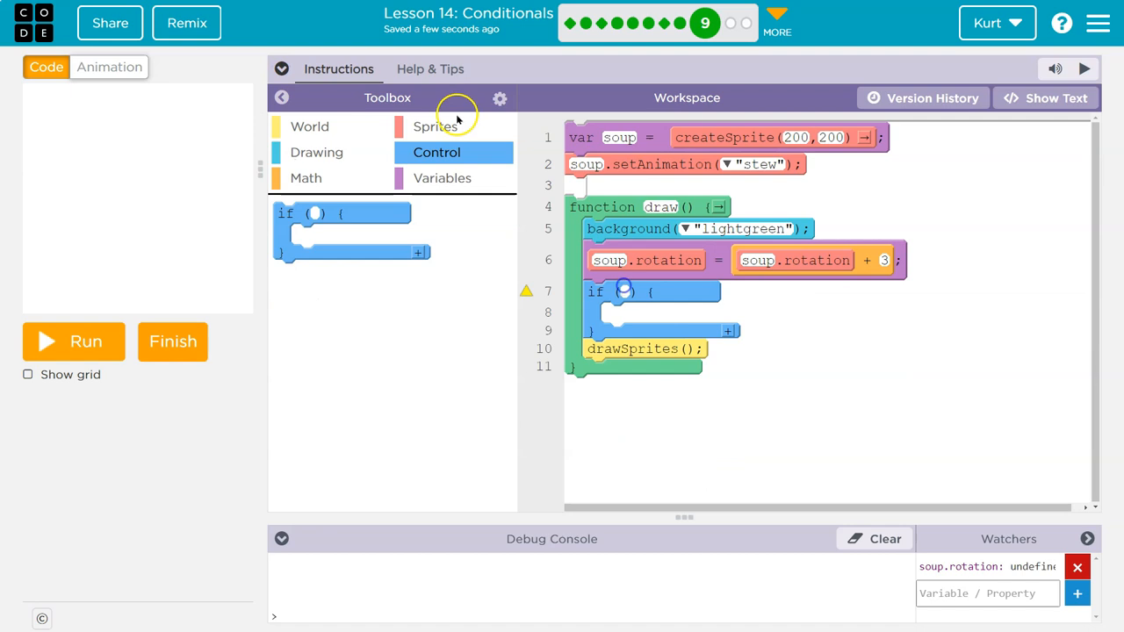
Build the if condition soup.rotation == 180 using the Math equality block.
left_click(306, 178)
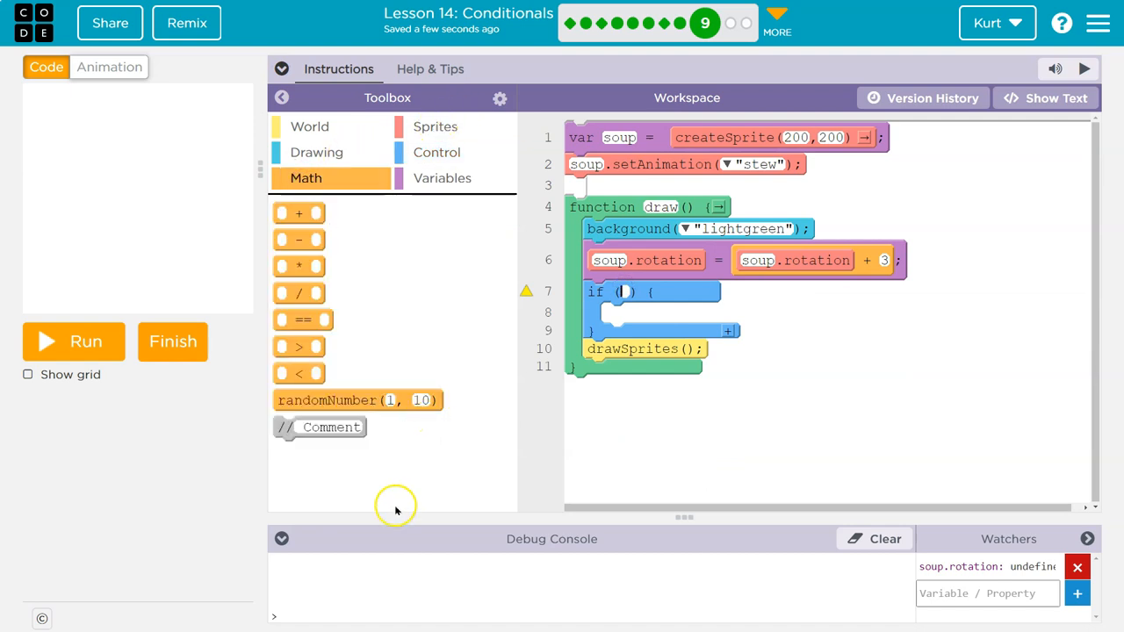
mouse_move(358, 401)
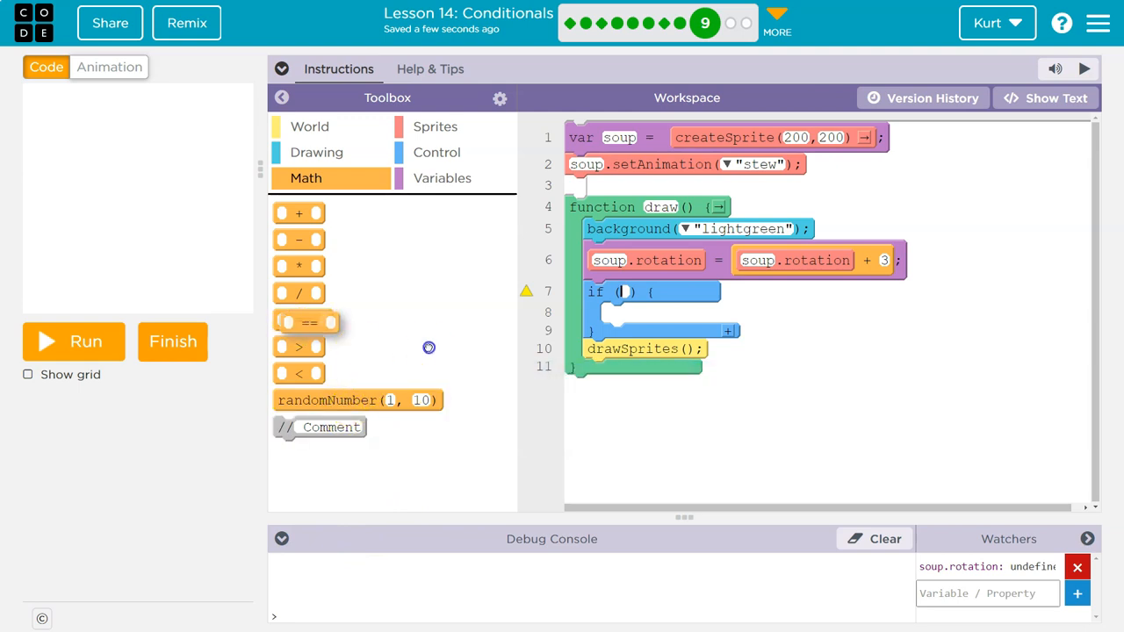
left_click_drag(308, 321, 632, 295)
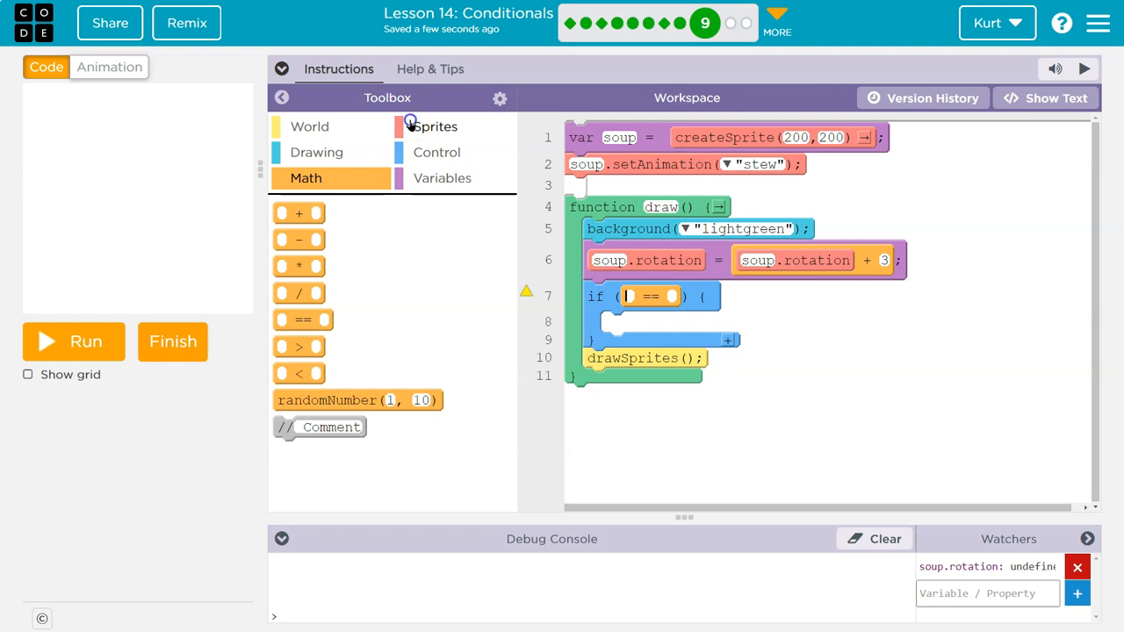
left_click(435, 126)
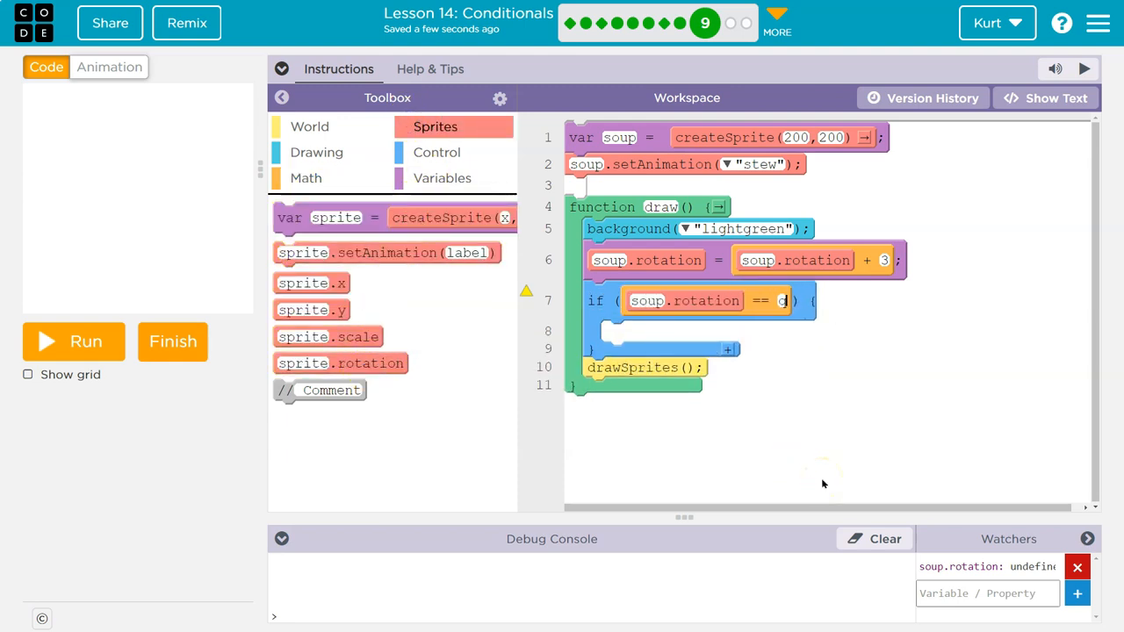
type("1")
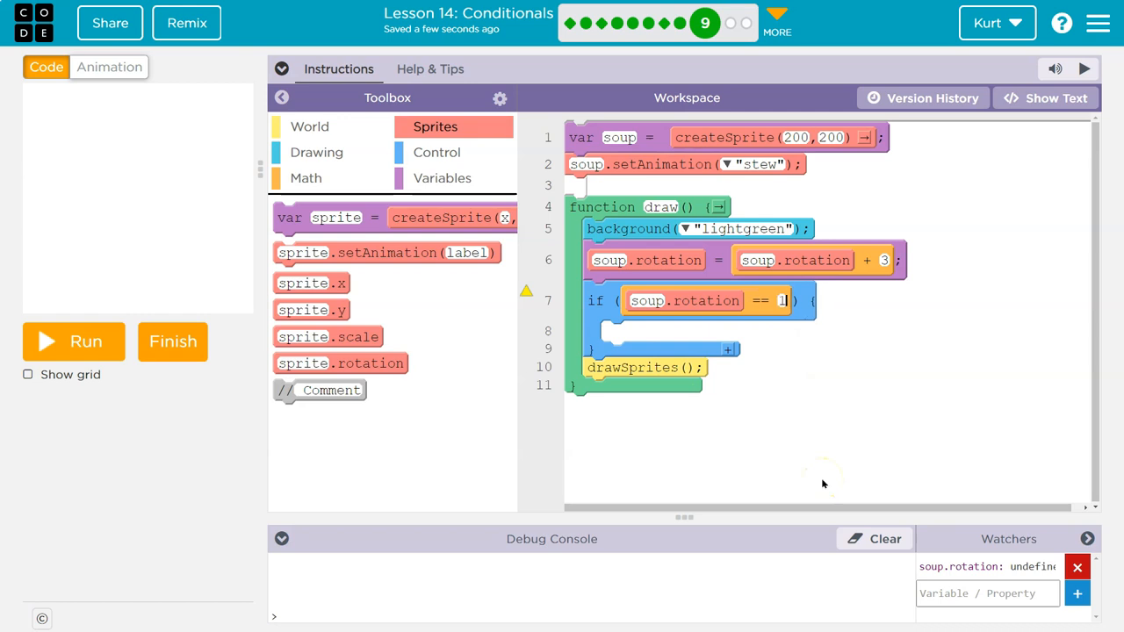
type("180")
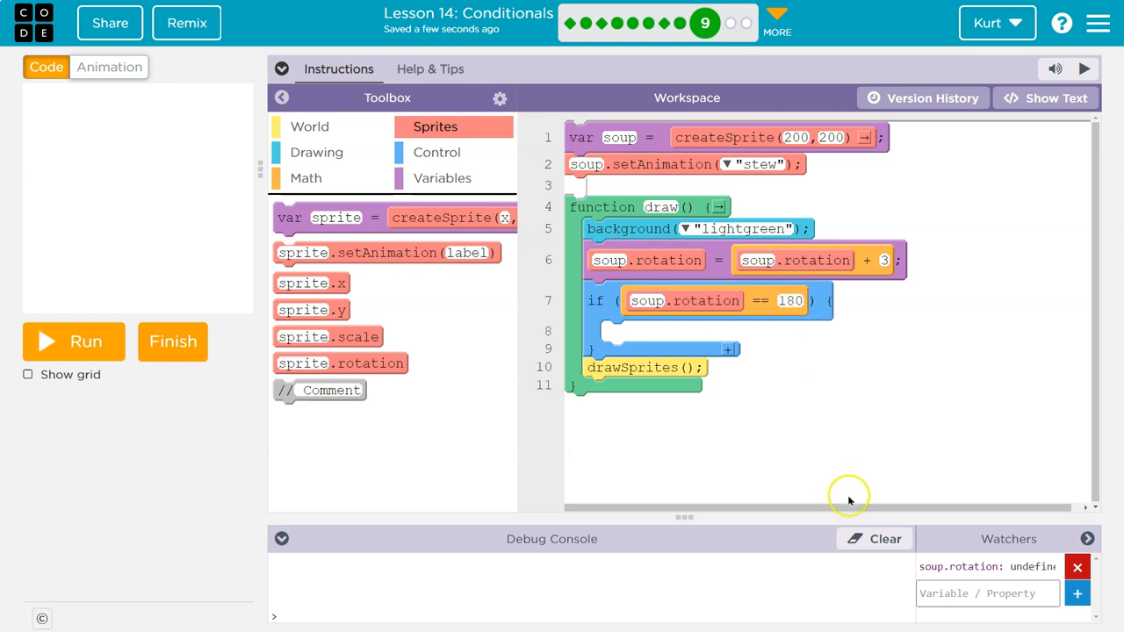
mouse_move(436, 272)
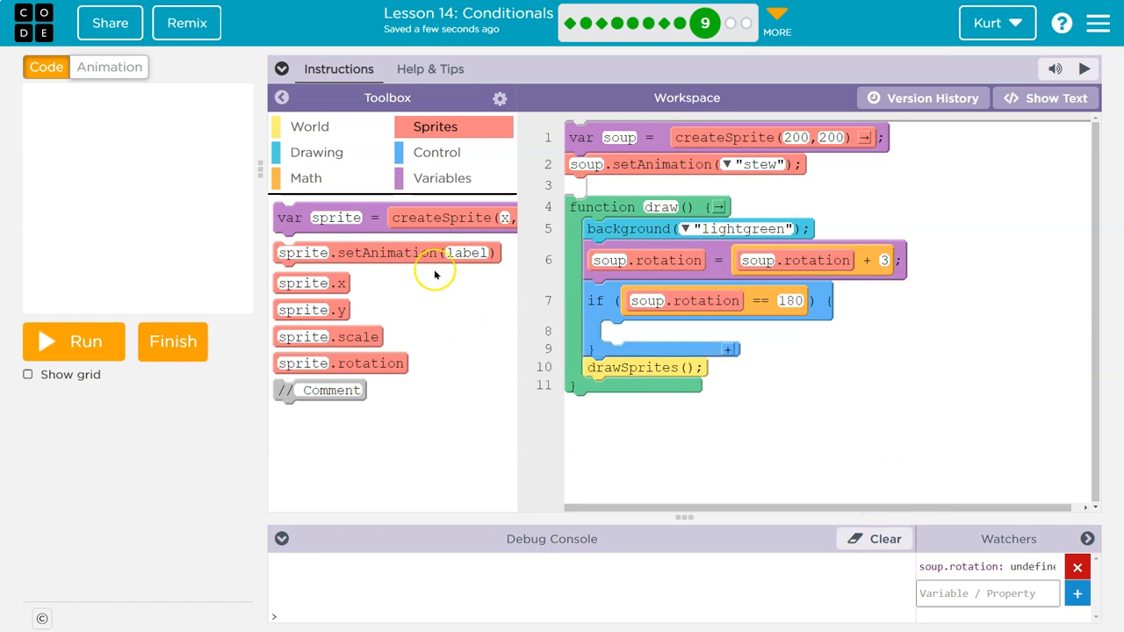
Inside the if, set soup's animation to "bowl" with a setAnimation block.
left_click_drag(359, 253, 711, 331)
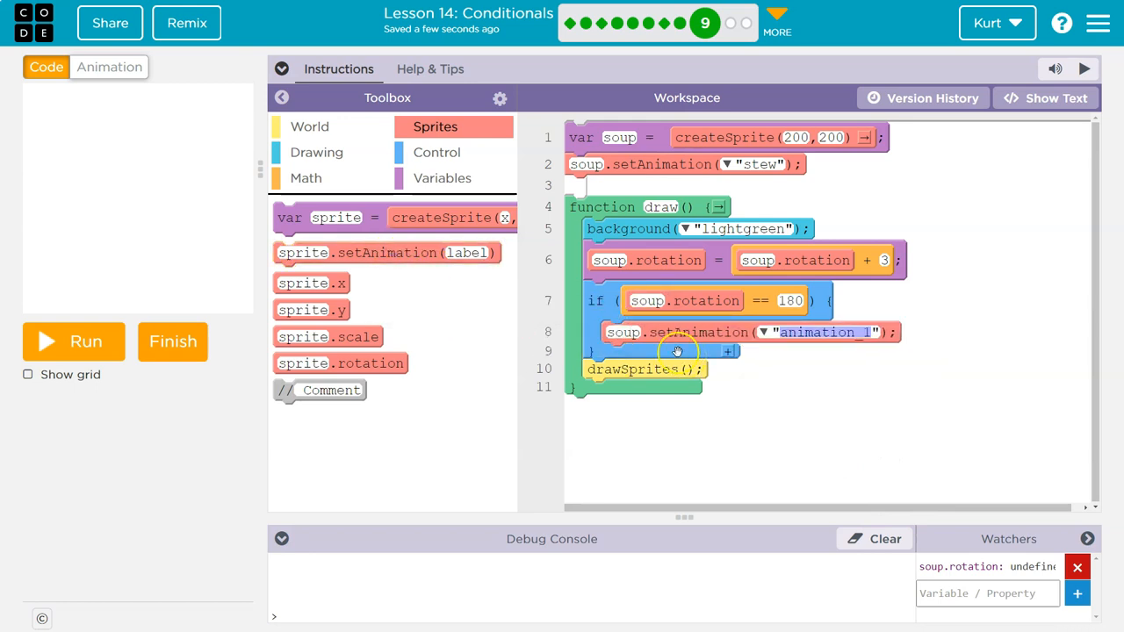
left_click(762, 332)
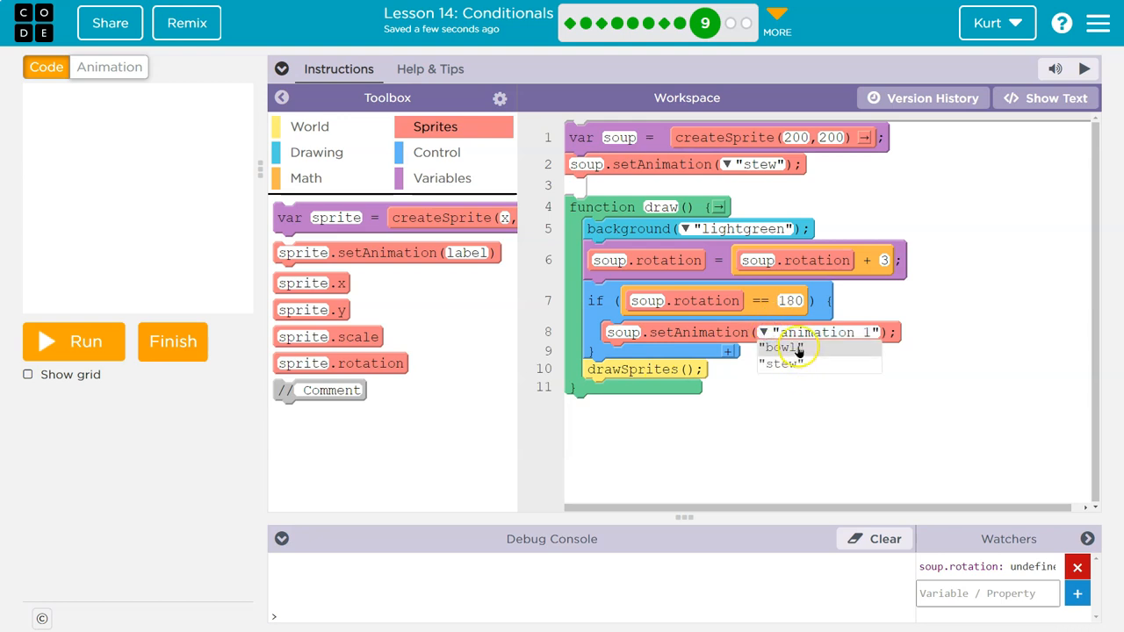
left_click(780, 351)
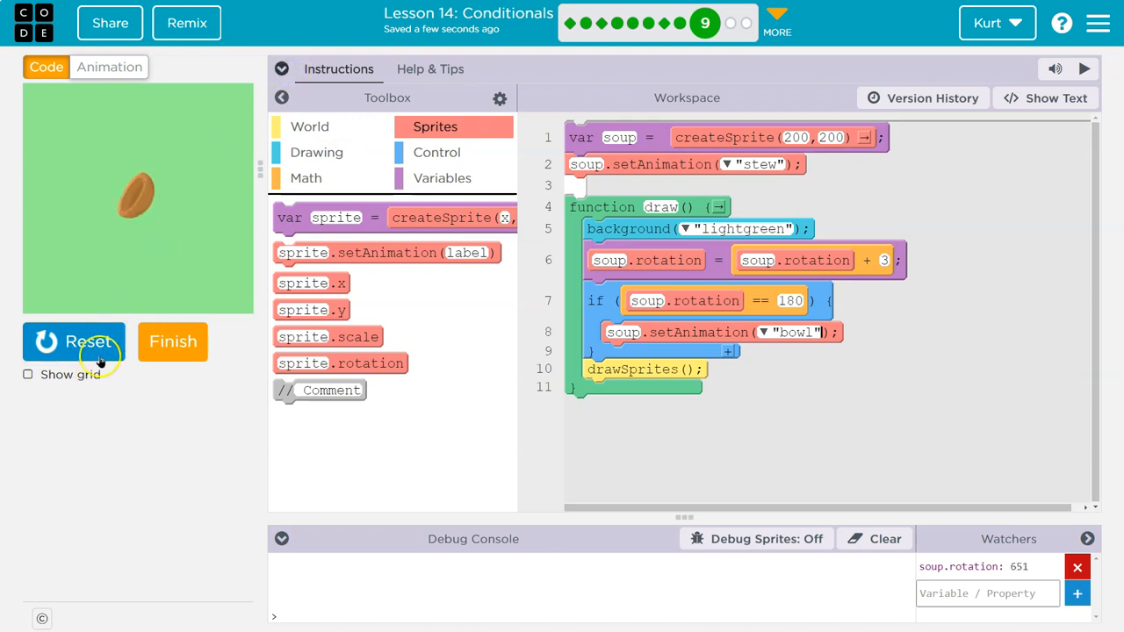
left_click(73, 341)
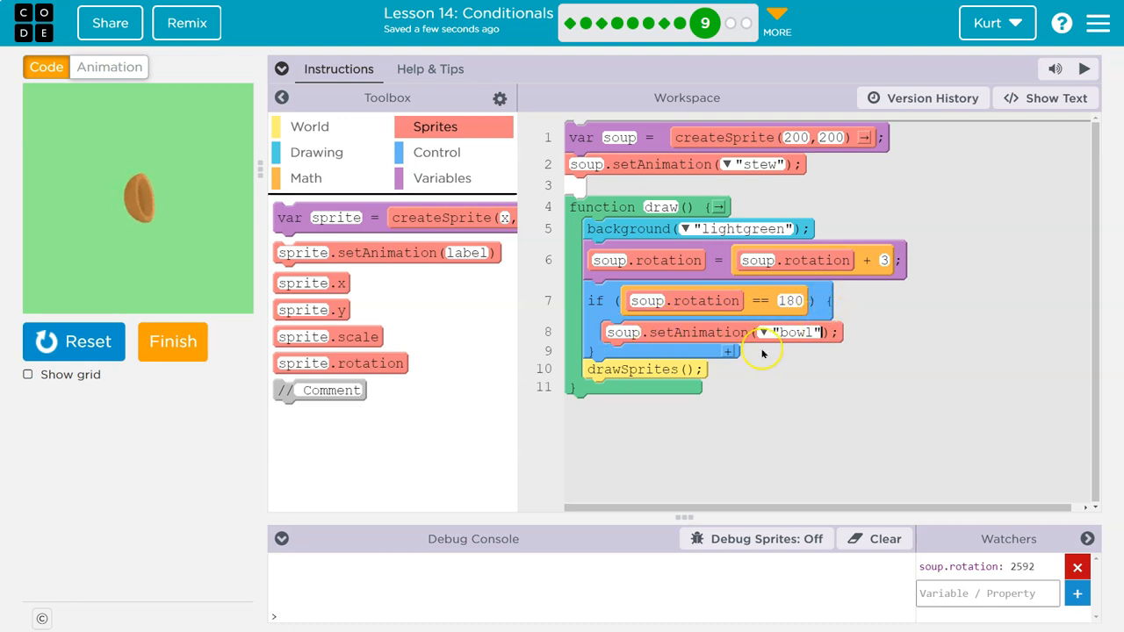
left_click(74, 340)
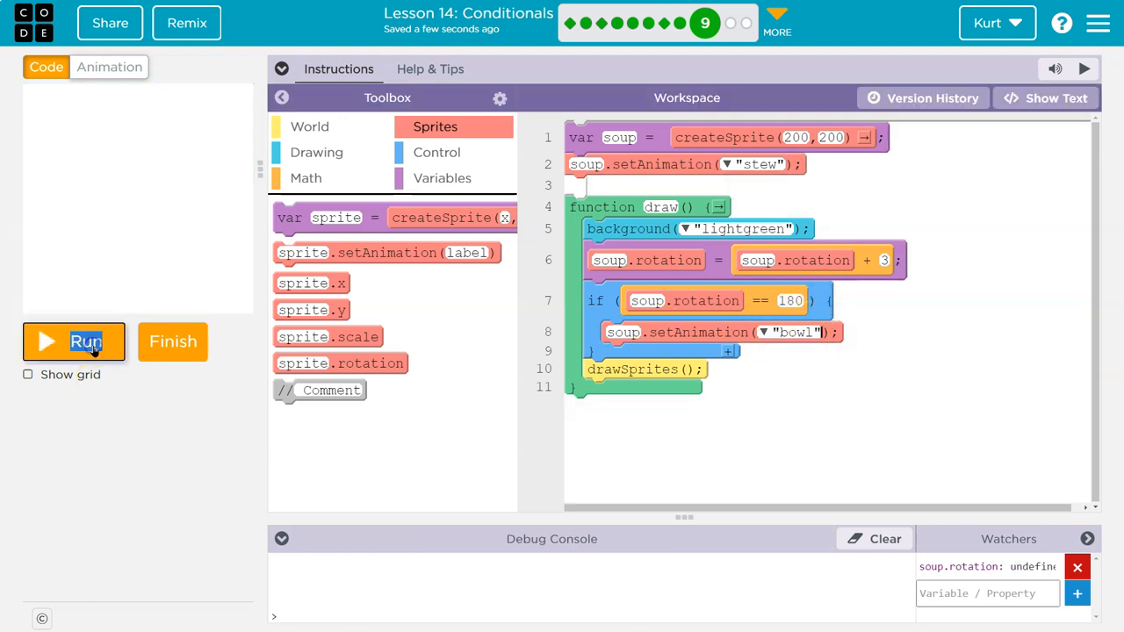
left_click(74, 341)
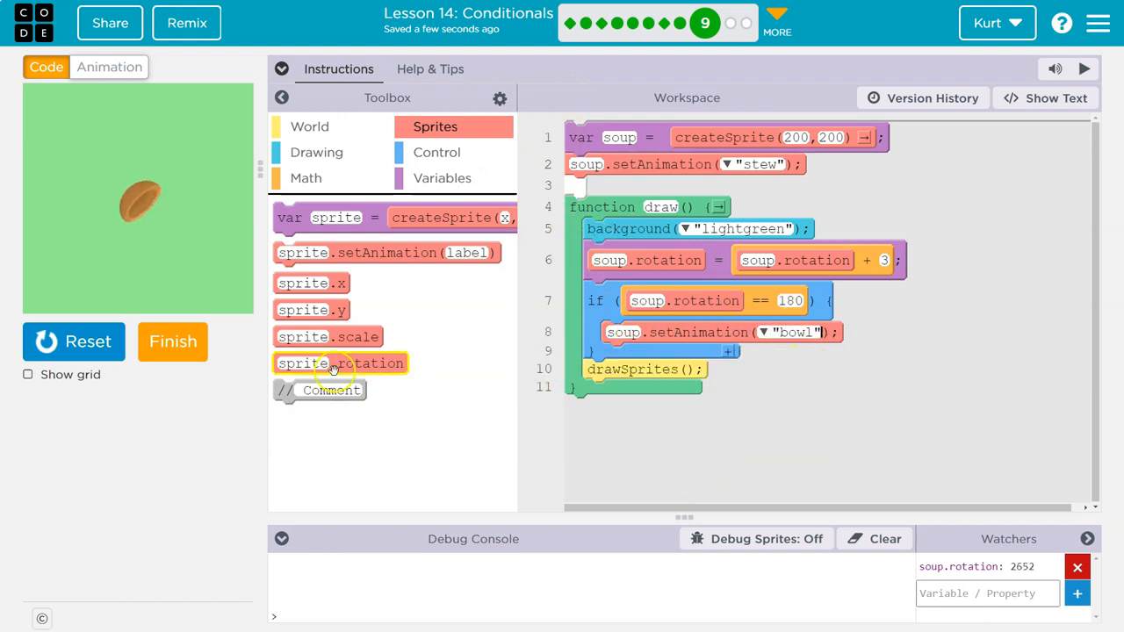
left_click(73, 340)
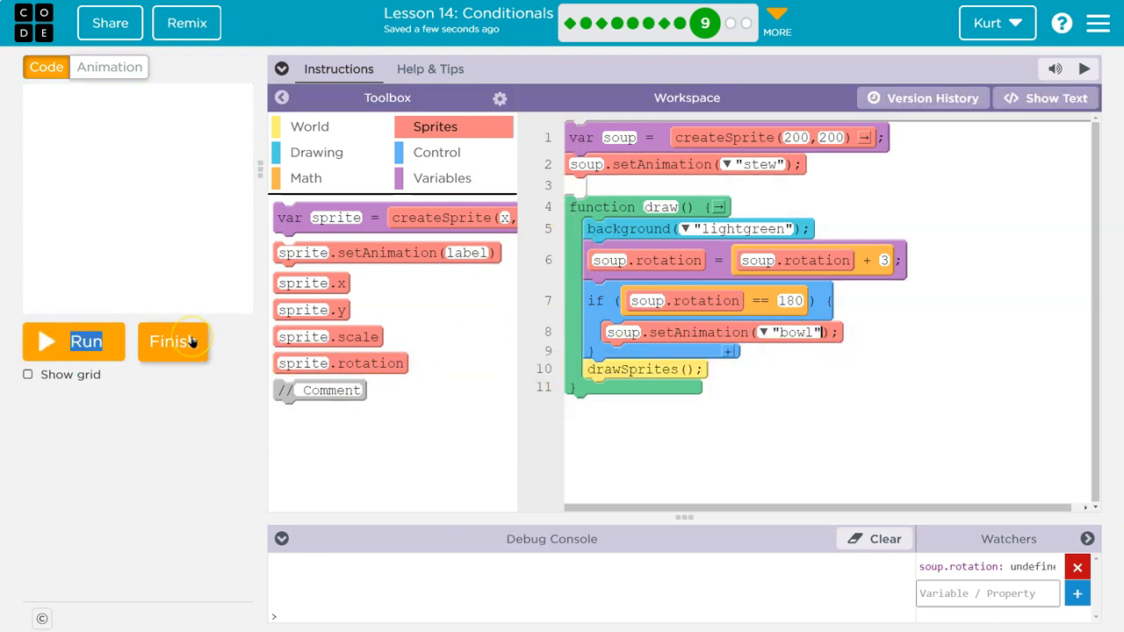